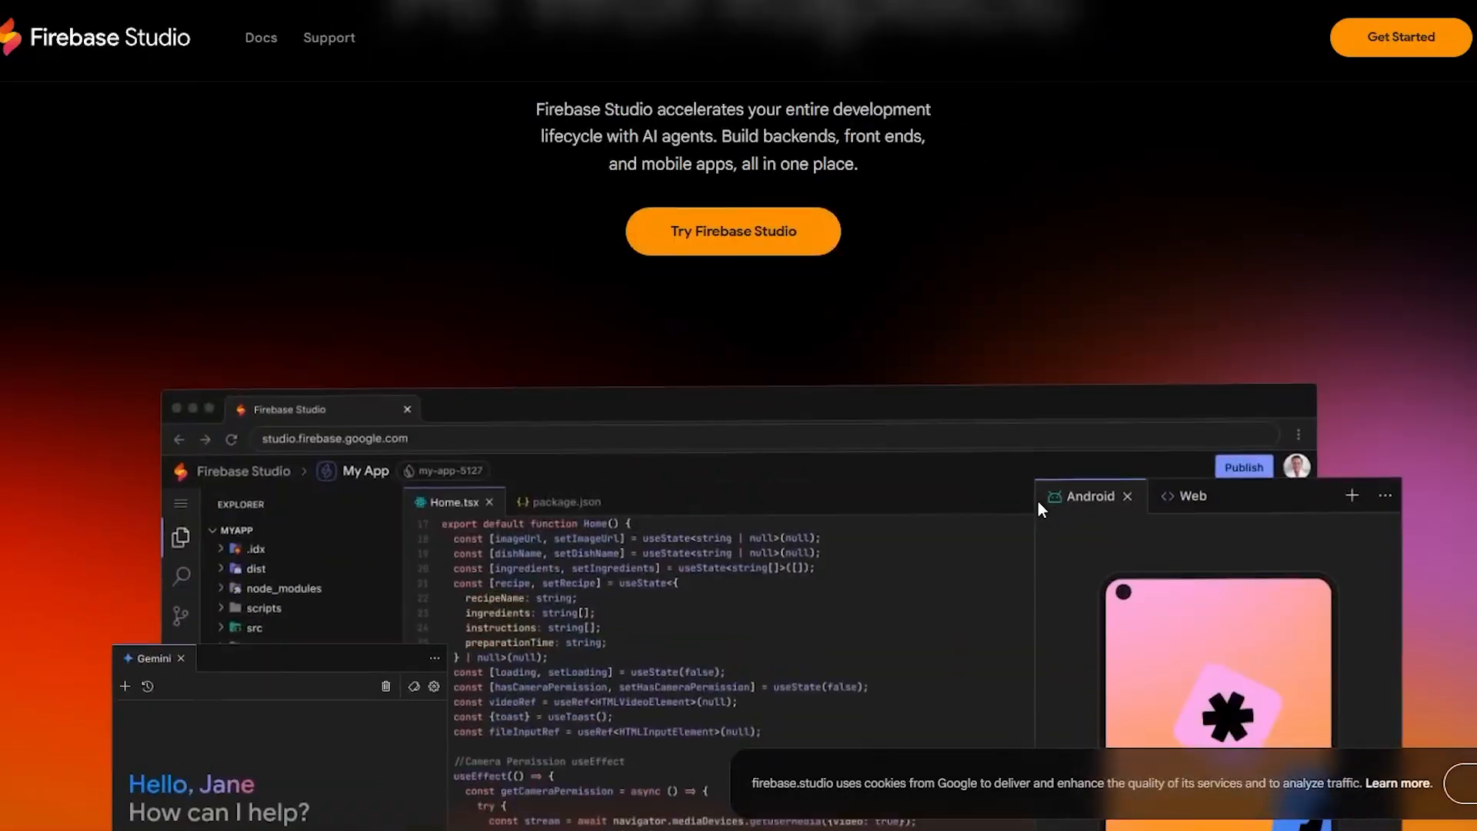
pyautogui.scroll(-3)
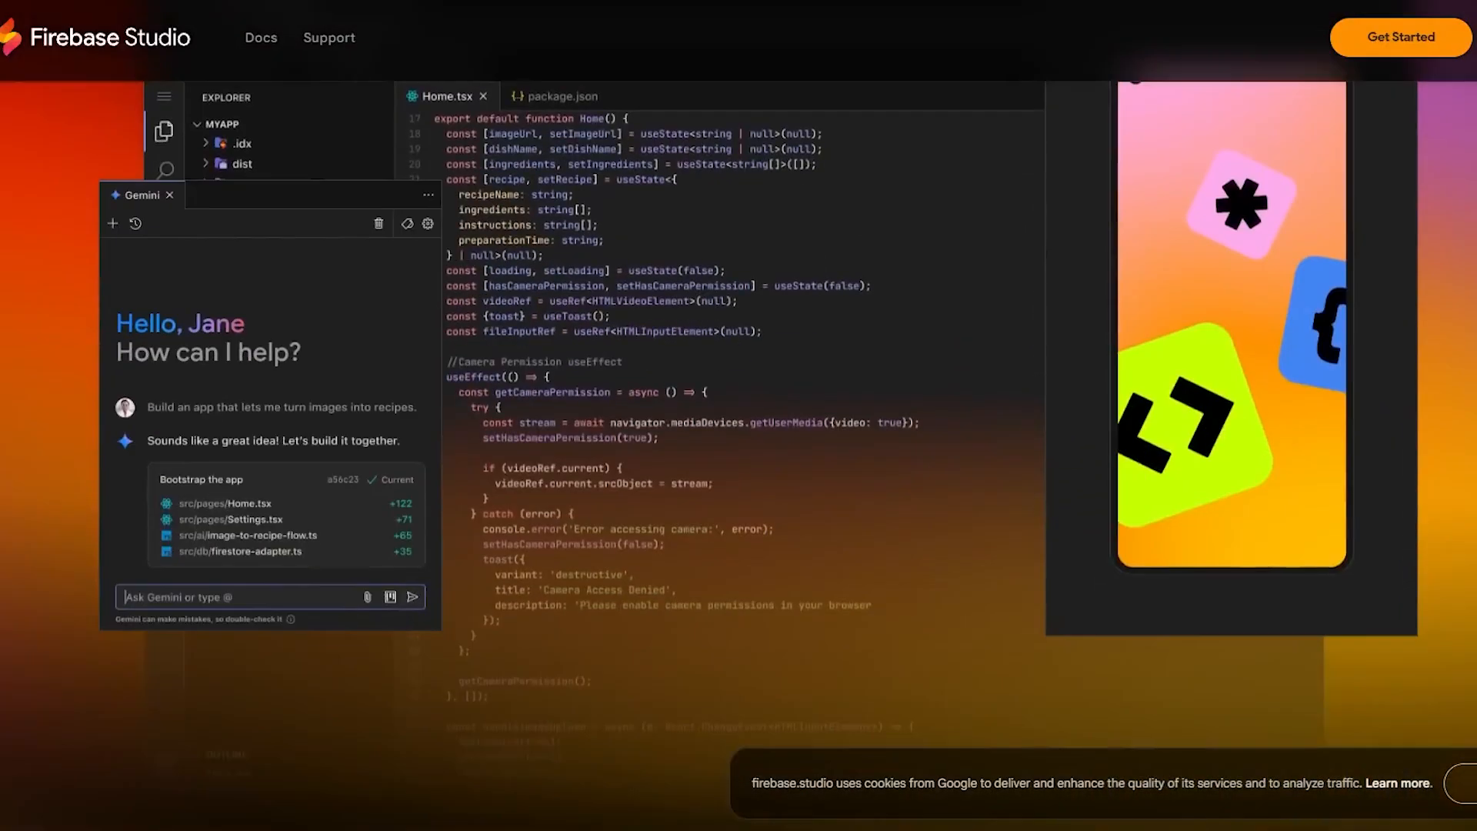
pyautogui.scroll(-3)
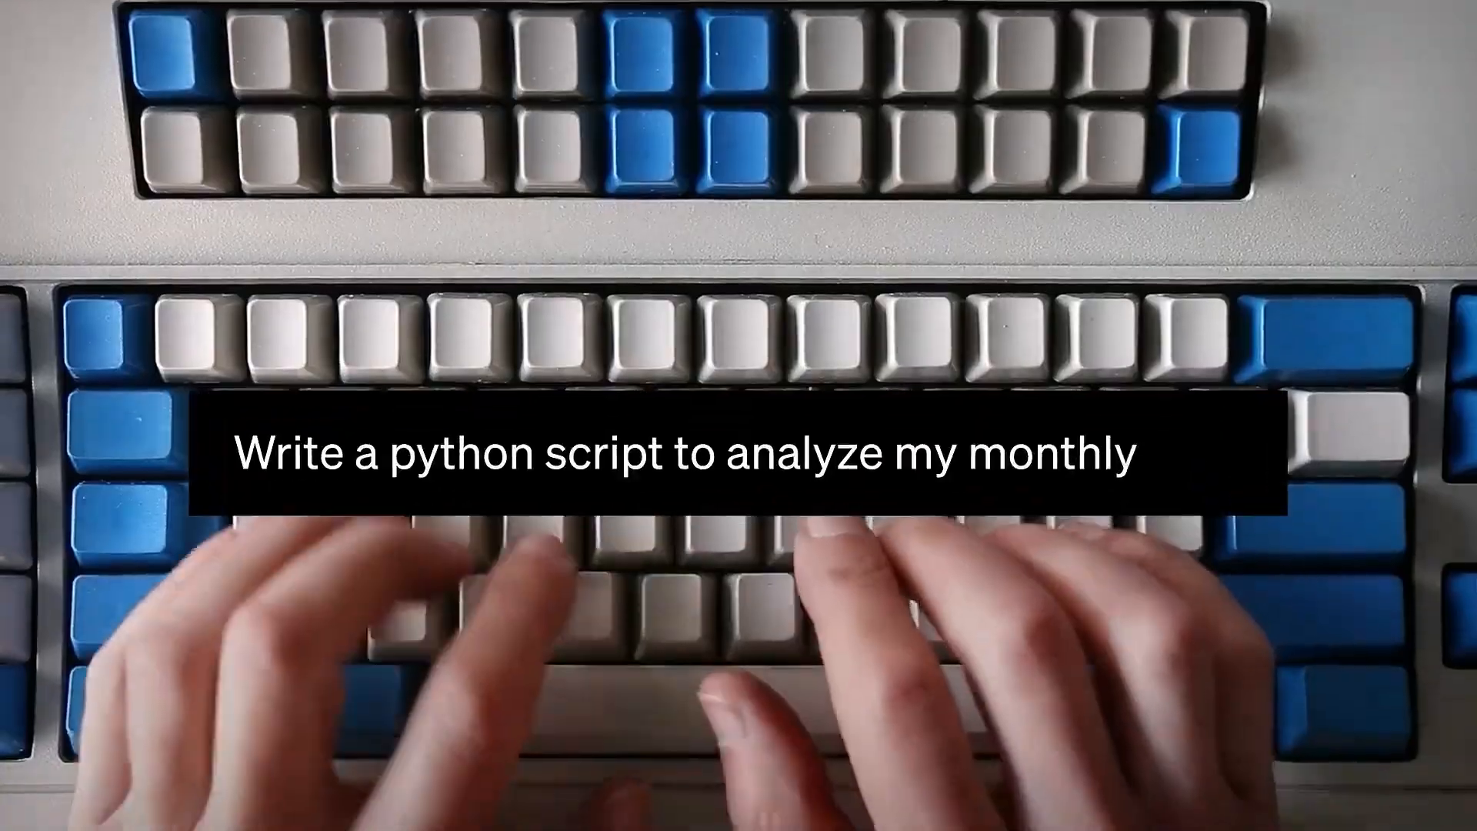
pyautogui.write('purchases')
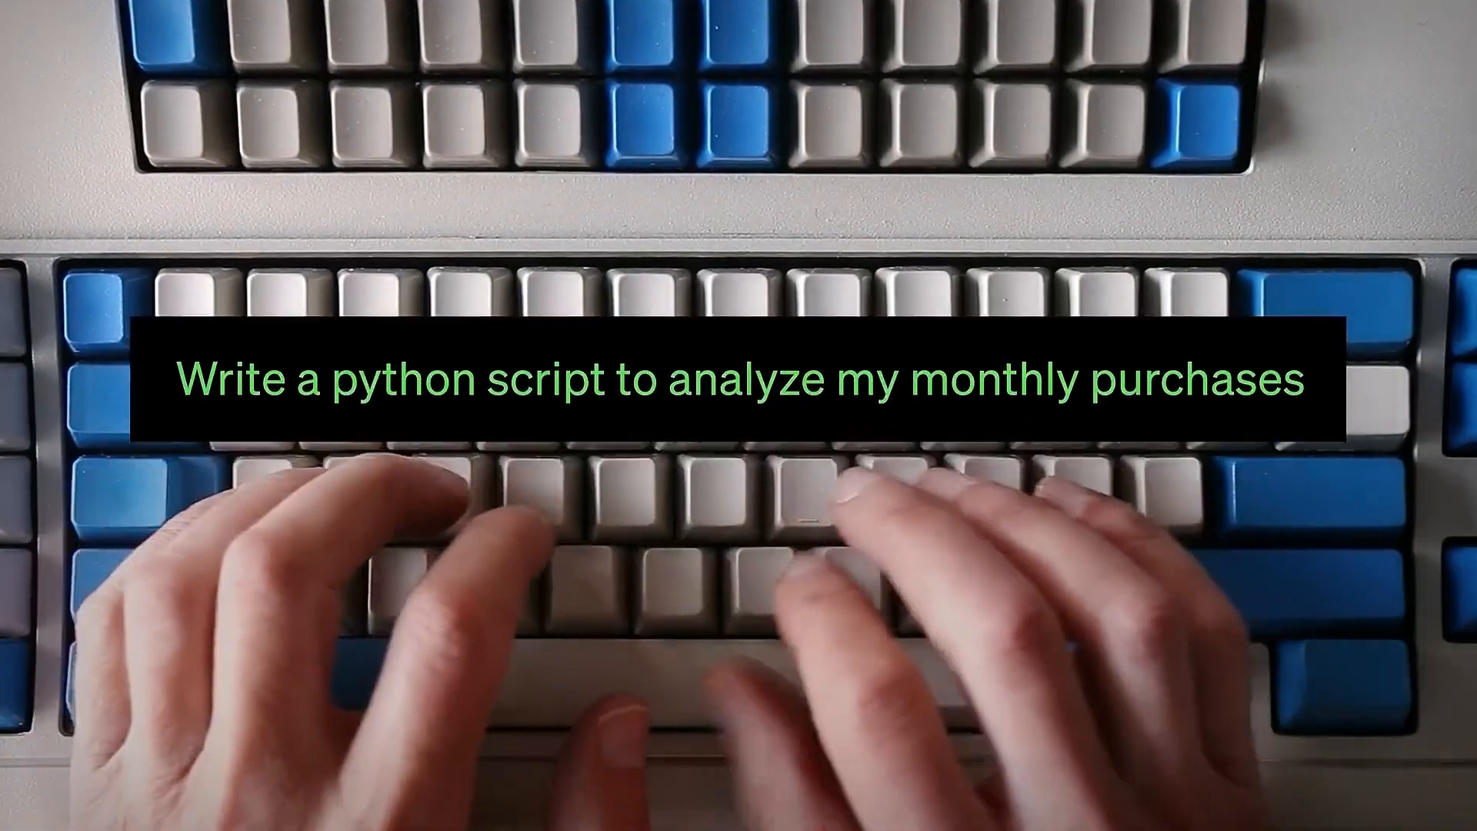